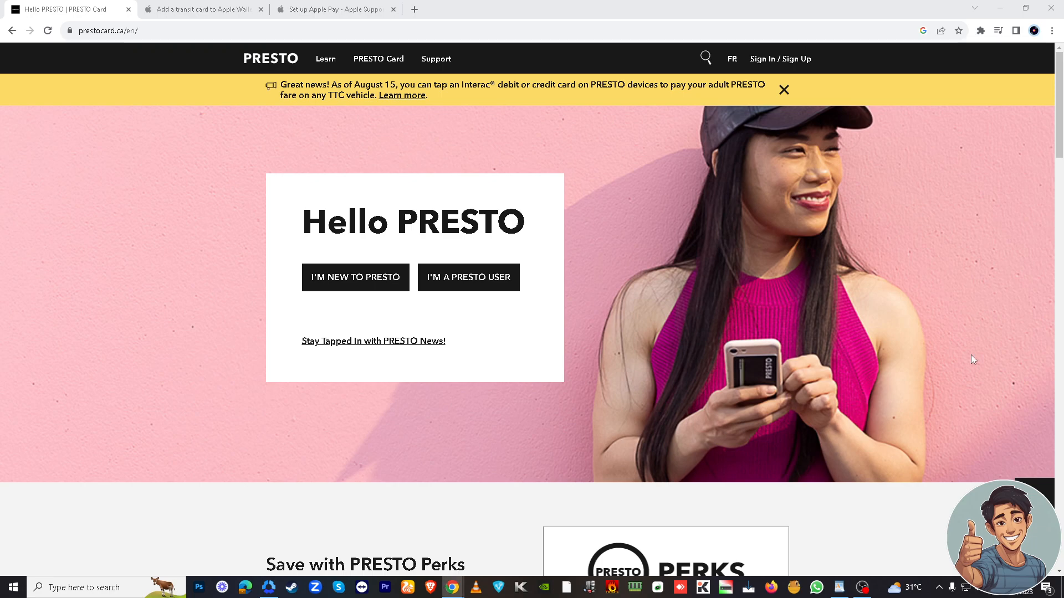
{"action": "mouse_move", "coordinate": [373, 435]}
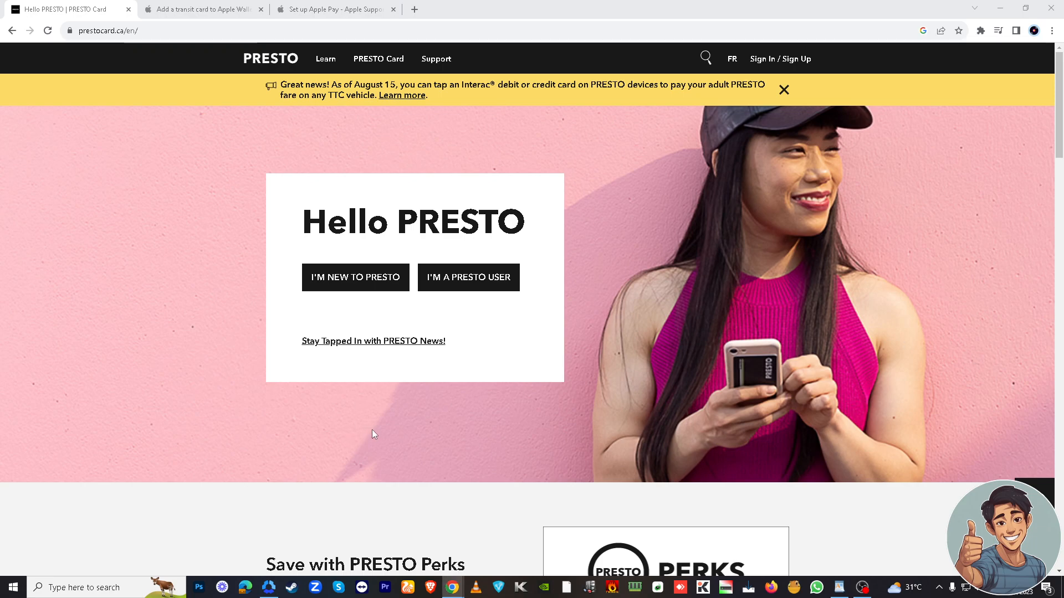
{"action": "mouse_move", "coordinate": [390, 428]}
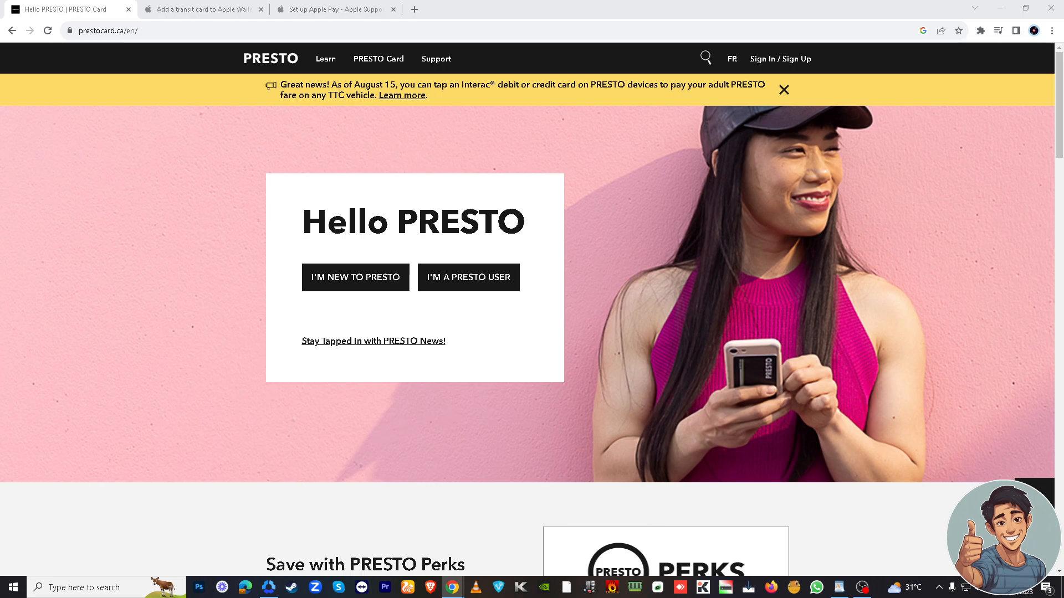
{"action": "mouse_move", "coordinate": [688, 306]}
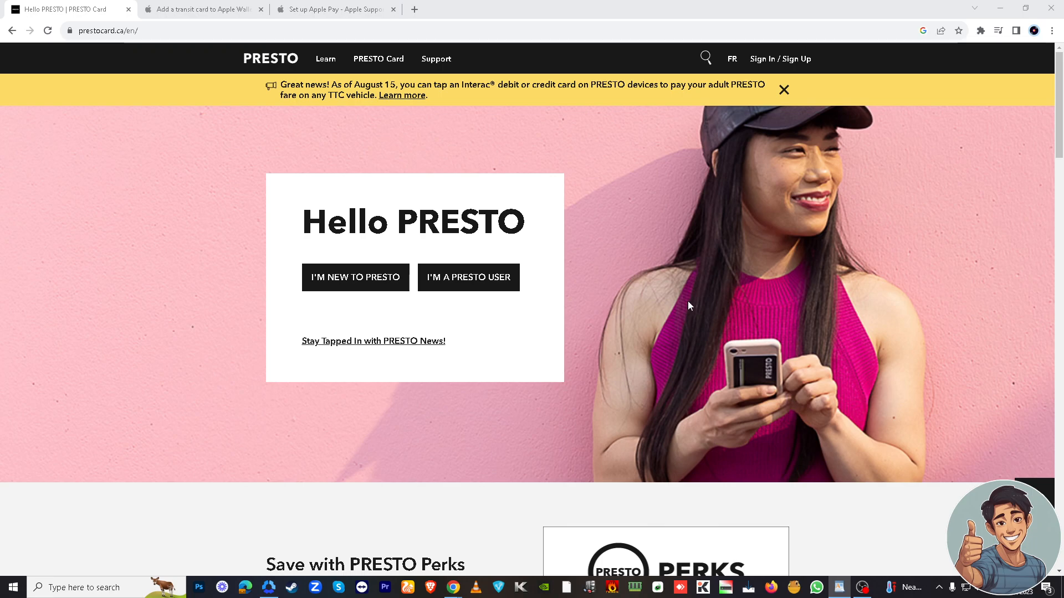
{"action": "mouse_move", "coordinate": [584, 301]}
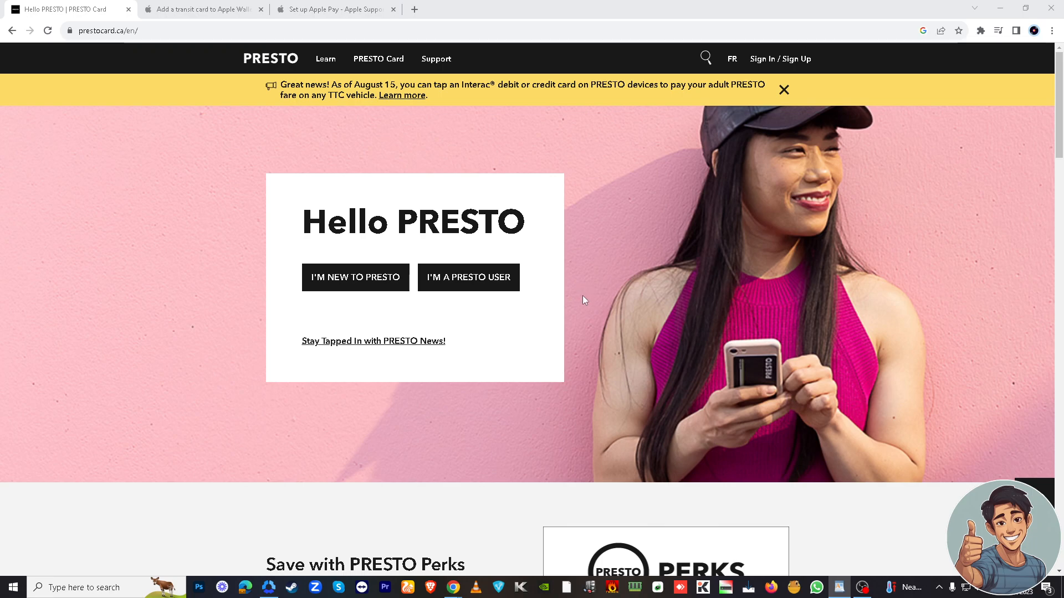
- Scroll the PRESTO homepage down past the hero banner to the Perks and Autoload sections
{"action": "scroll", "scroll_direction": "down", "scroll_amount": 3}
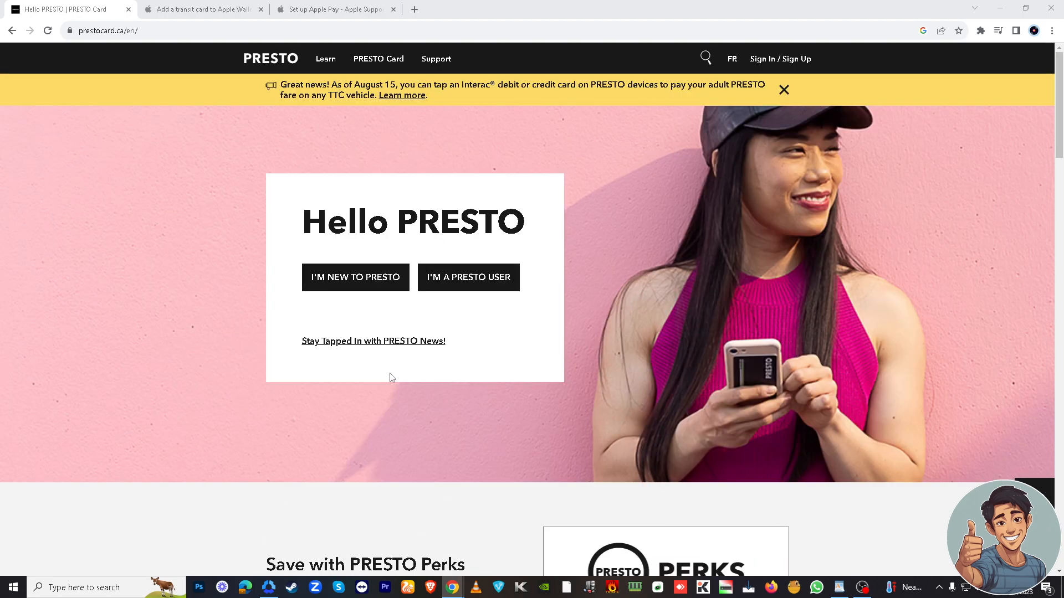
{"action": "scroll", "scroll_direction": "down", "scroll_amount": 3}
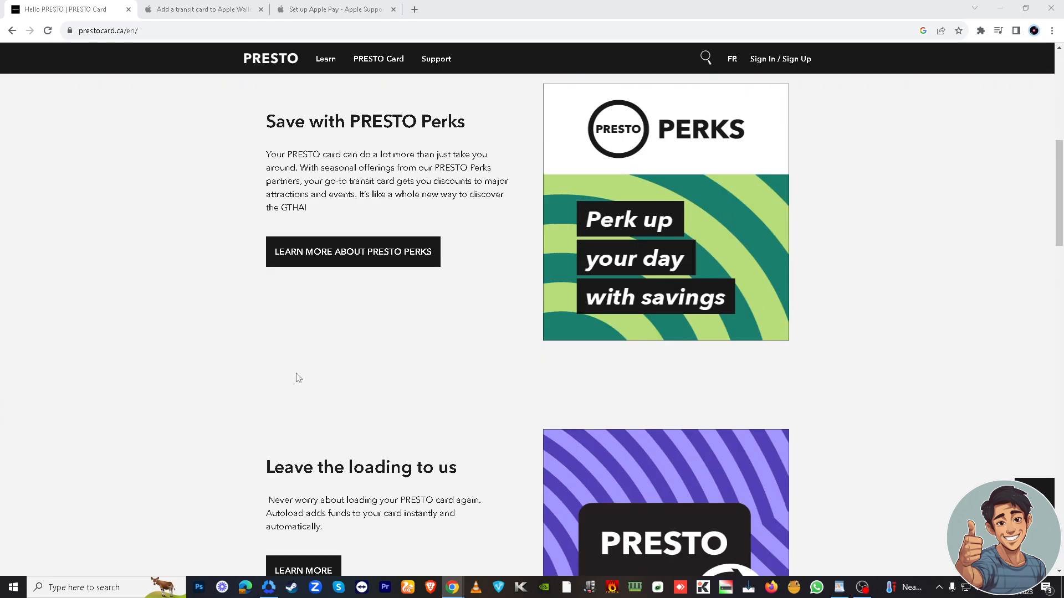
{"action": "scroll", "scroll_direction": "down", "scroll_amount": 3}
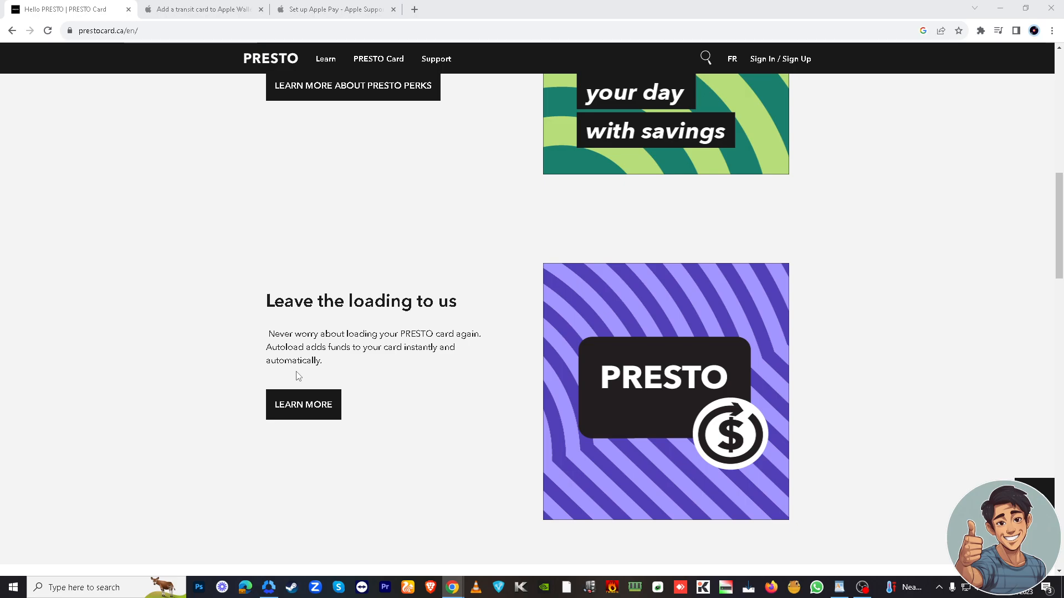
{"action": "mouse_move", "coordinate": [225, 101]}
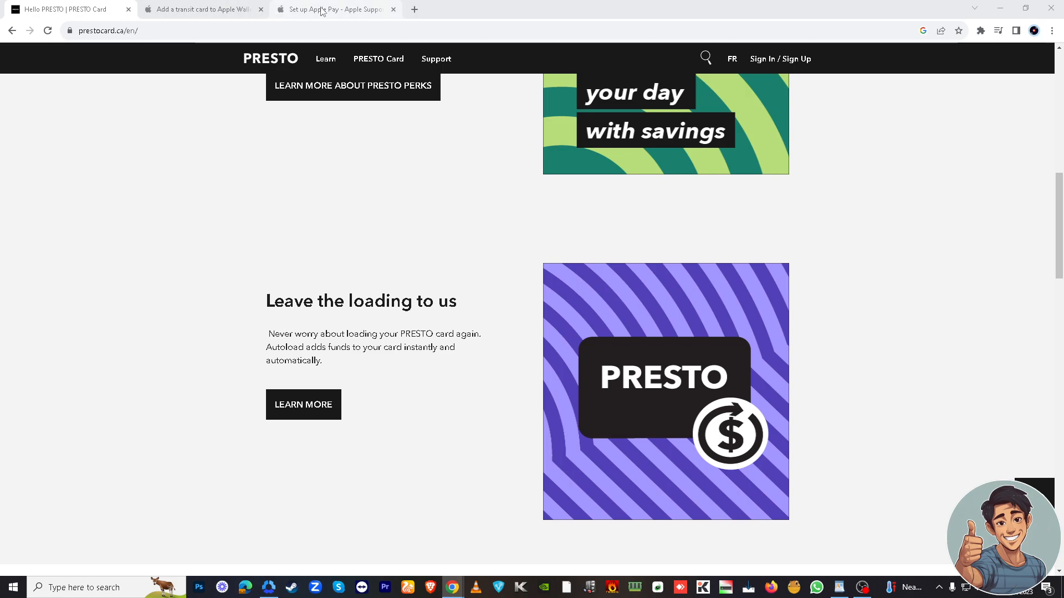
- Switch to the Set up Apple Pay article showing its Add to Wallet card options
{"action": "left_click", "coordinate": [333, 9]}
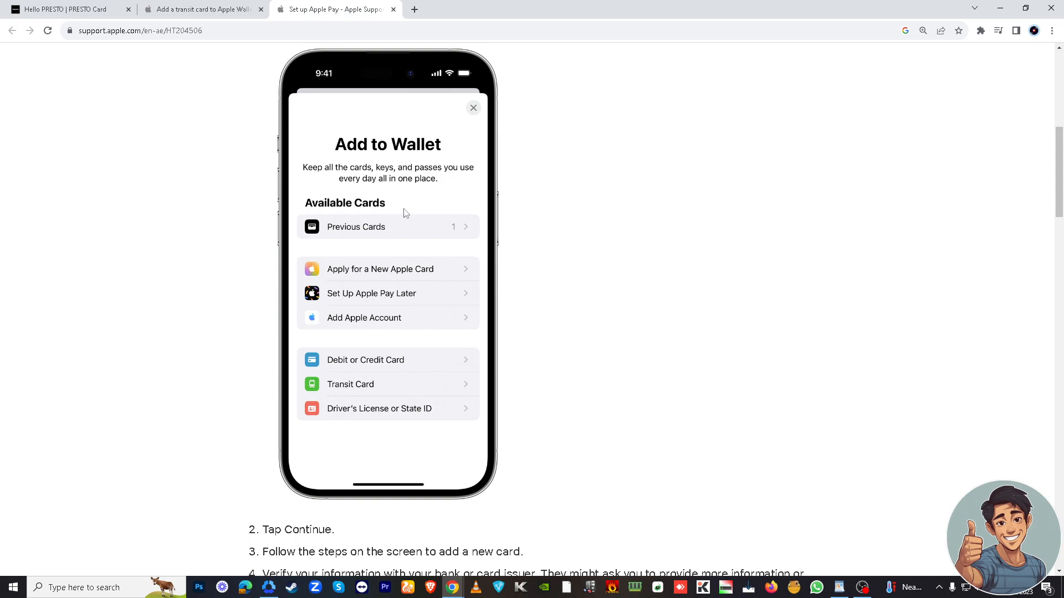
{"action": "mouse_move", "coordinate": [171, 222]}
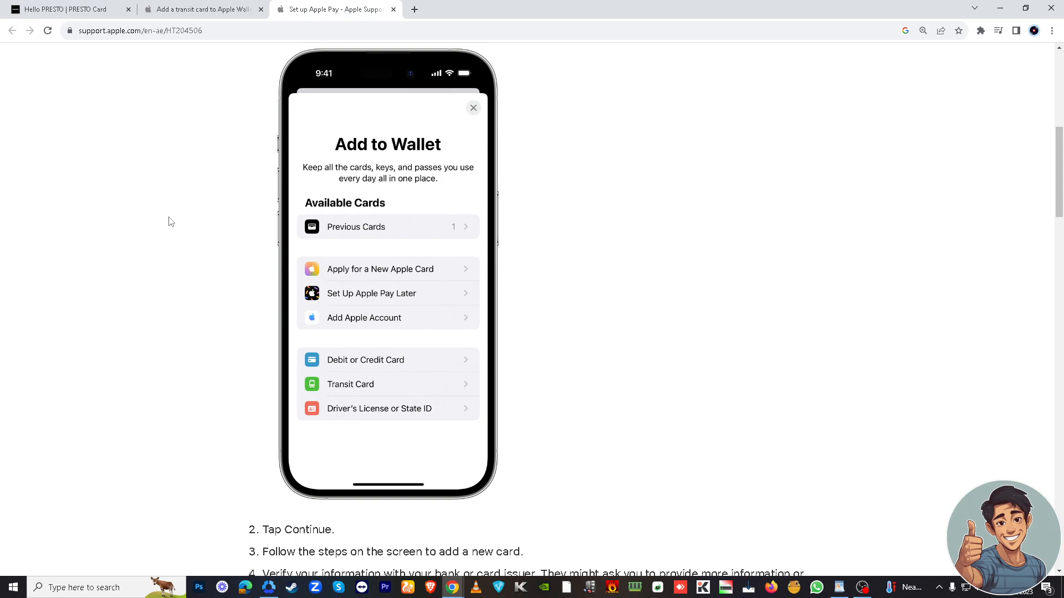
{"action": "mouse_move", "coordinate": [751, 324]}
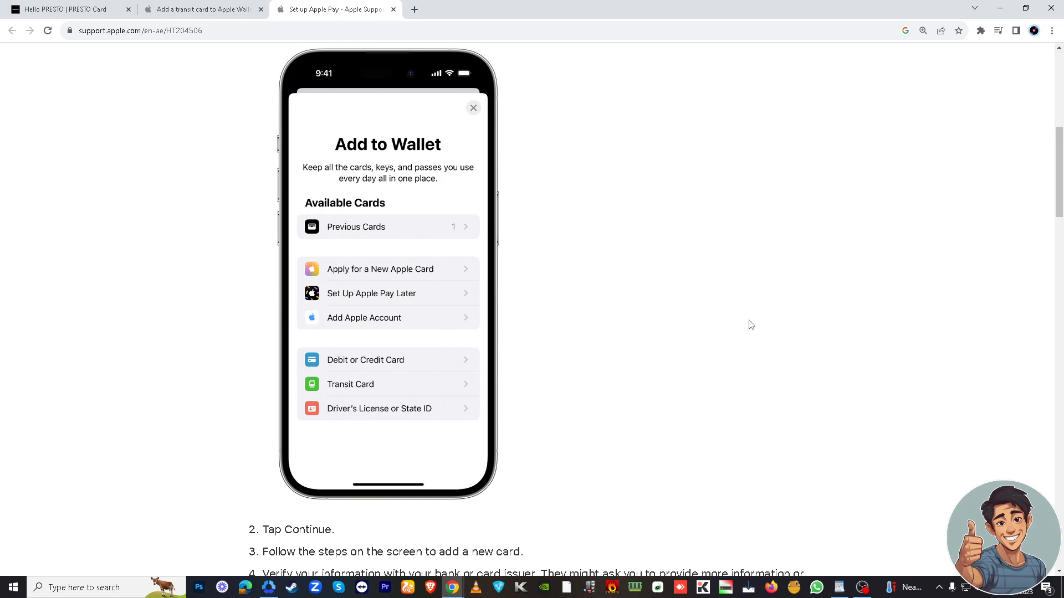
{"action": "mouse_move", "coordinate": [353, 261]}
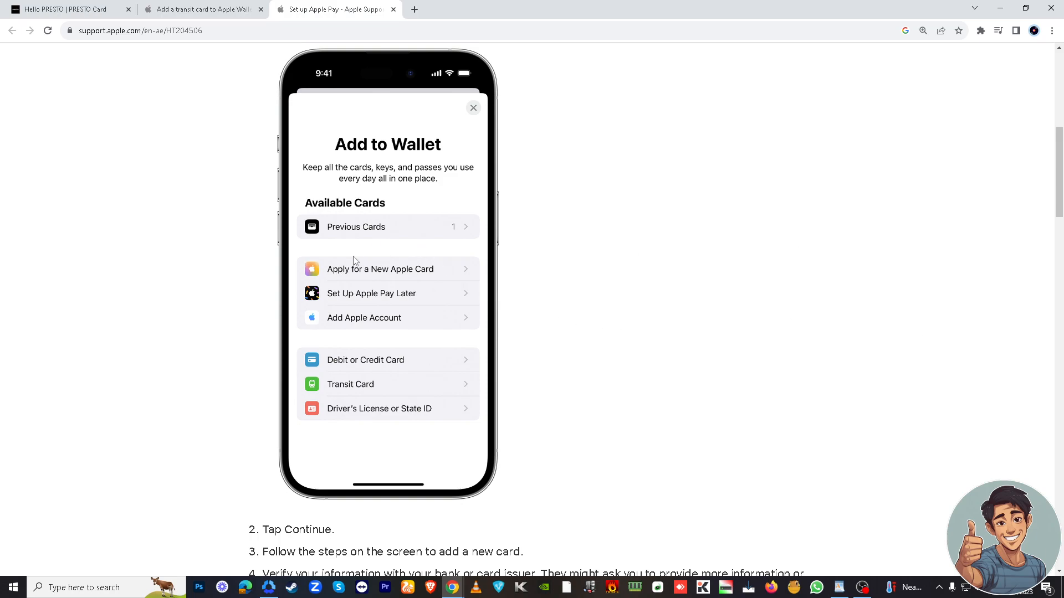
{"action": "mouse_move", "coordinate": [365, 253]}
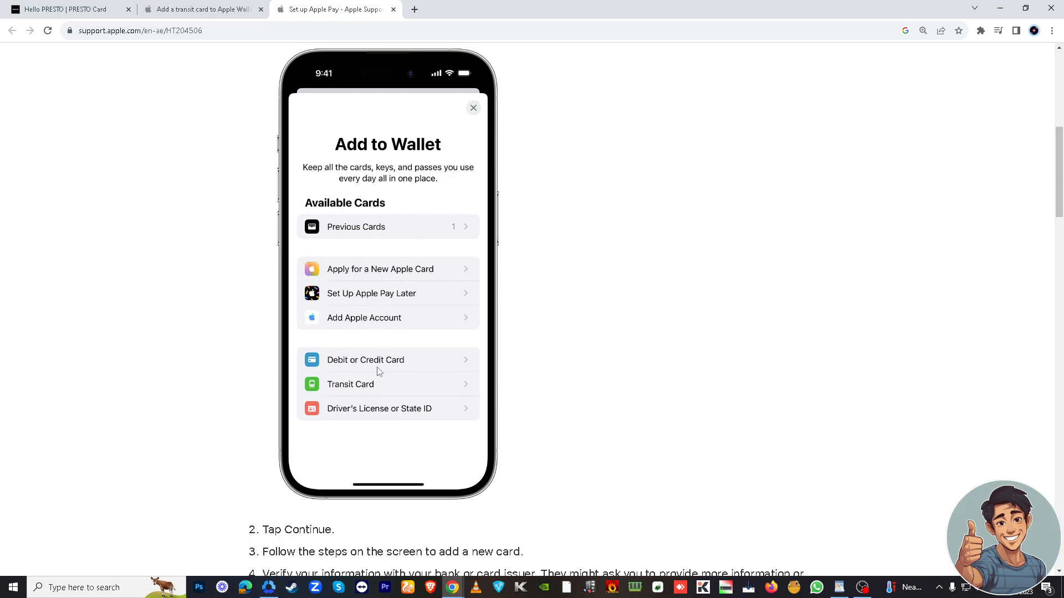
{"action": "mouse_move", "coordinate": [385, 392]}
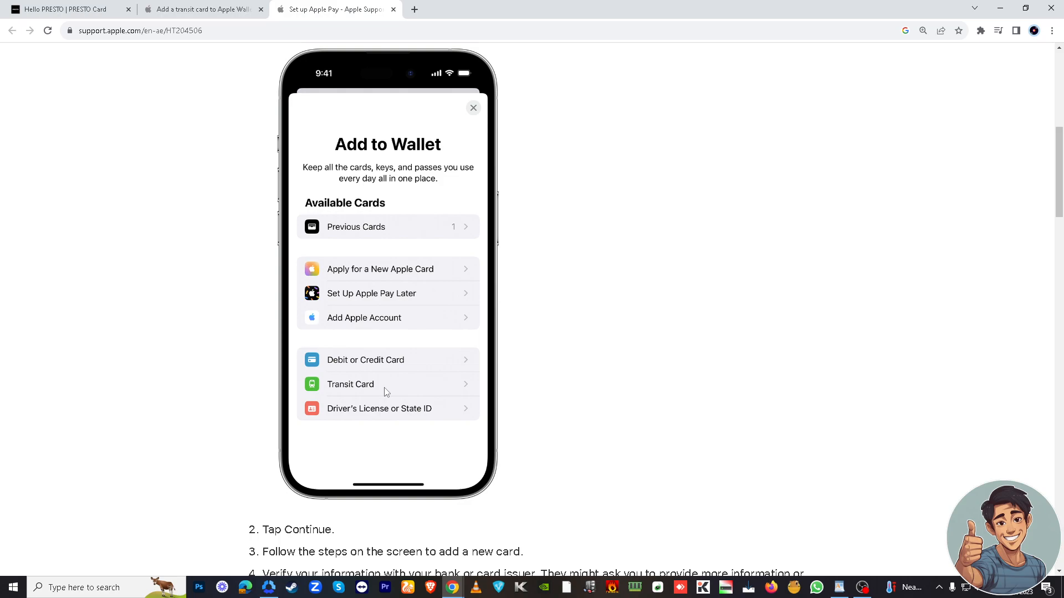
{"action": "mouse_move", "coordinate": [343, 364]}
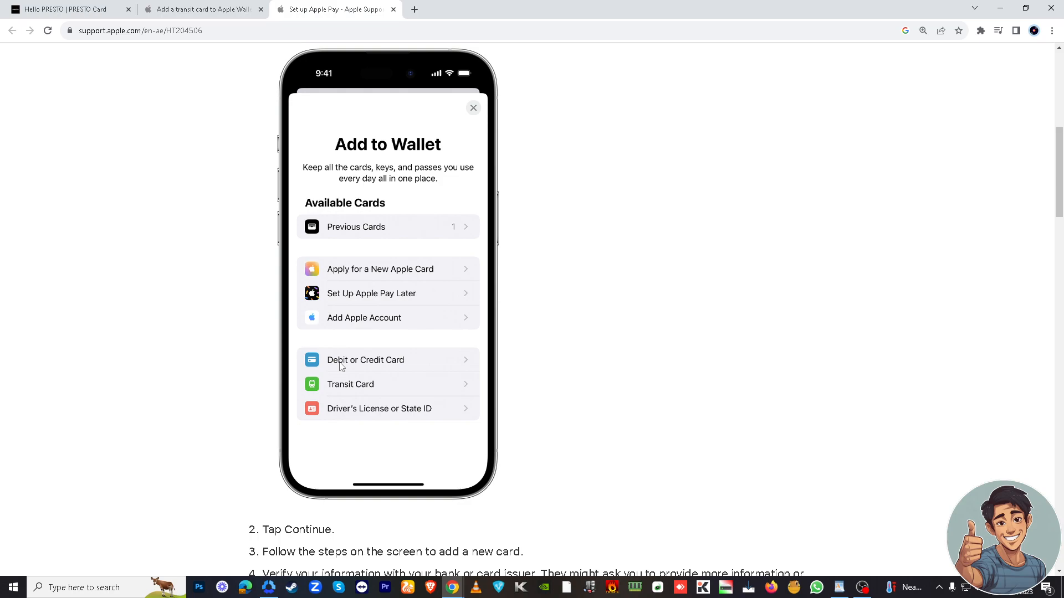
{"action": "mouse_move", "coordinate": [388, 370]}
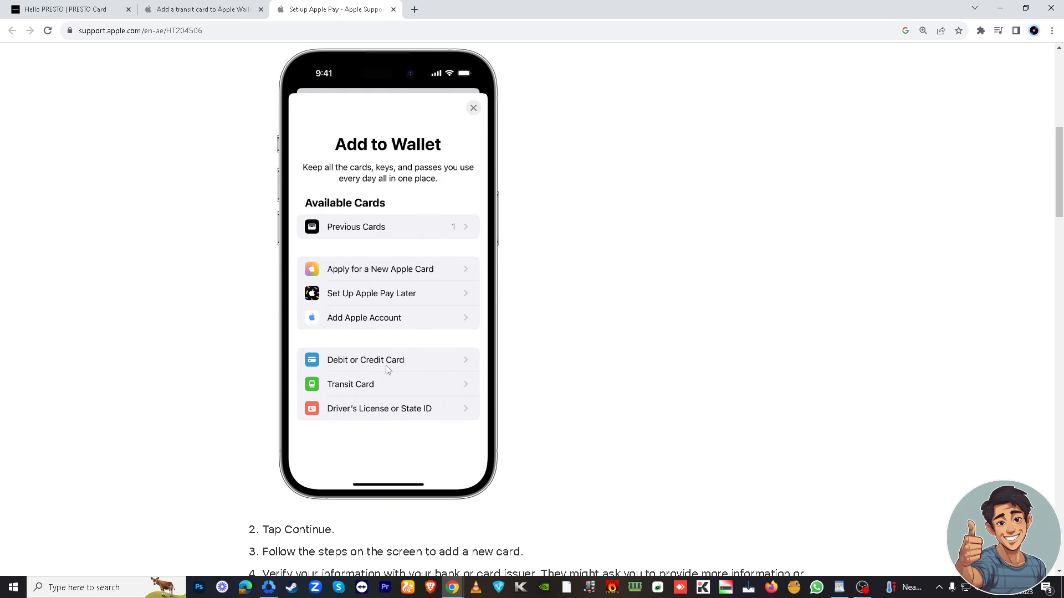
{"action": "mouse_move", "coordinate": [413, 372]}
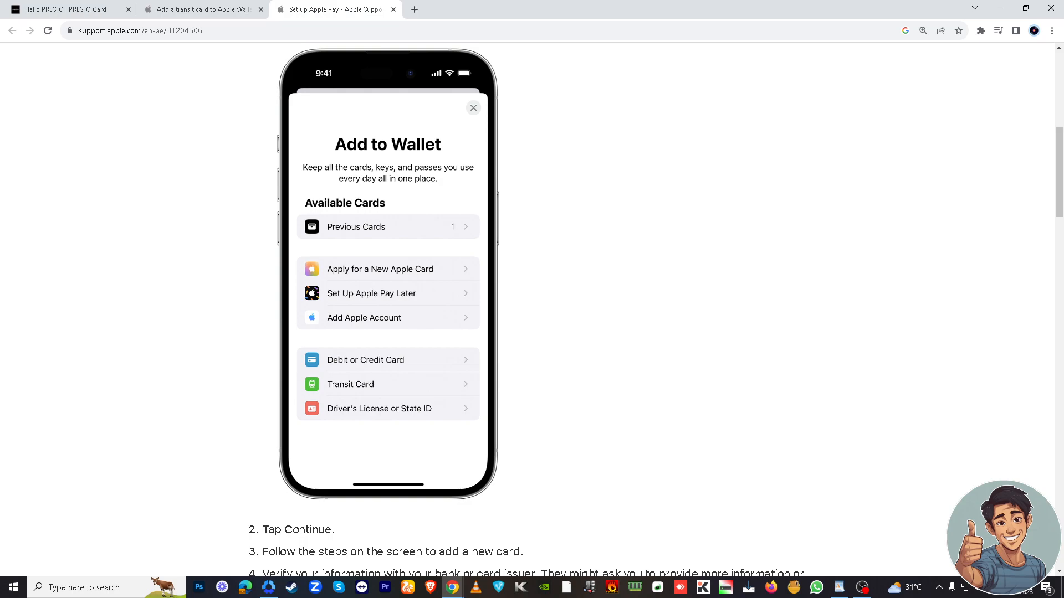
{"action": "mouse_move", "coordinate": [519, 335]}
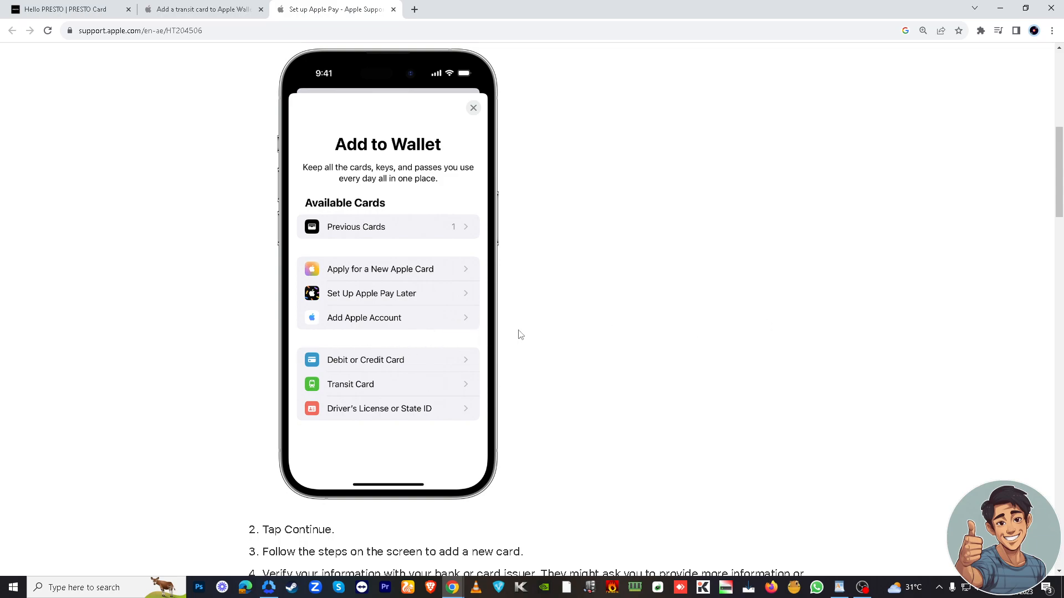
{"action": "mouse_move", "coordinate": [557, 334]}
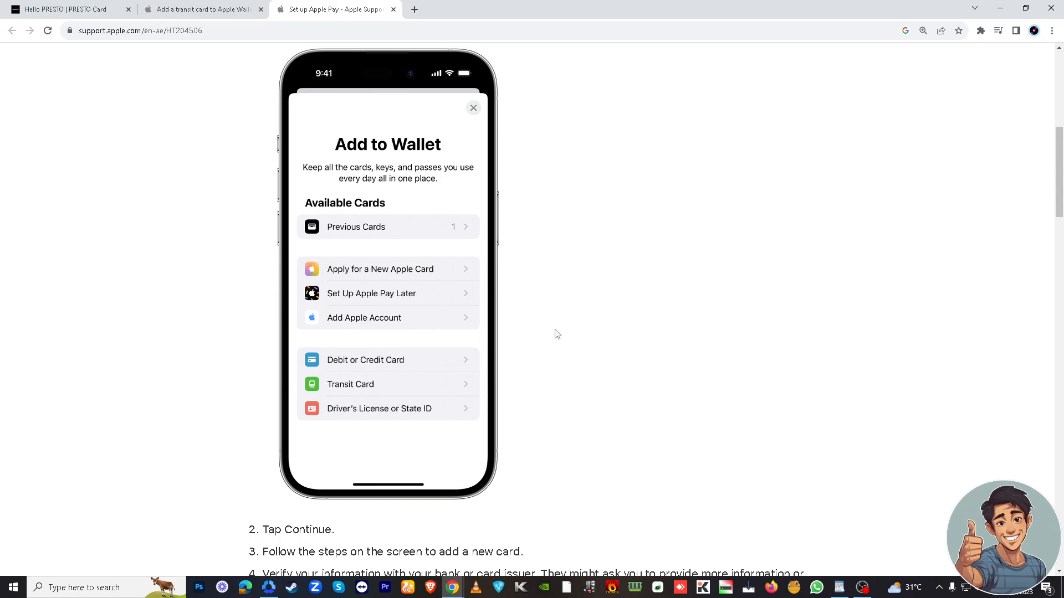
{"action": "mouse_move", "coordinate": [533, 335]}
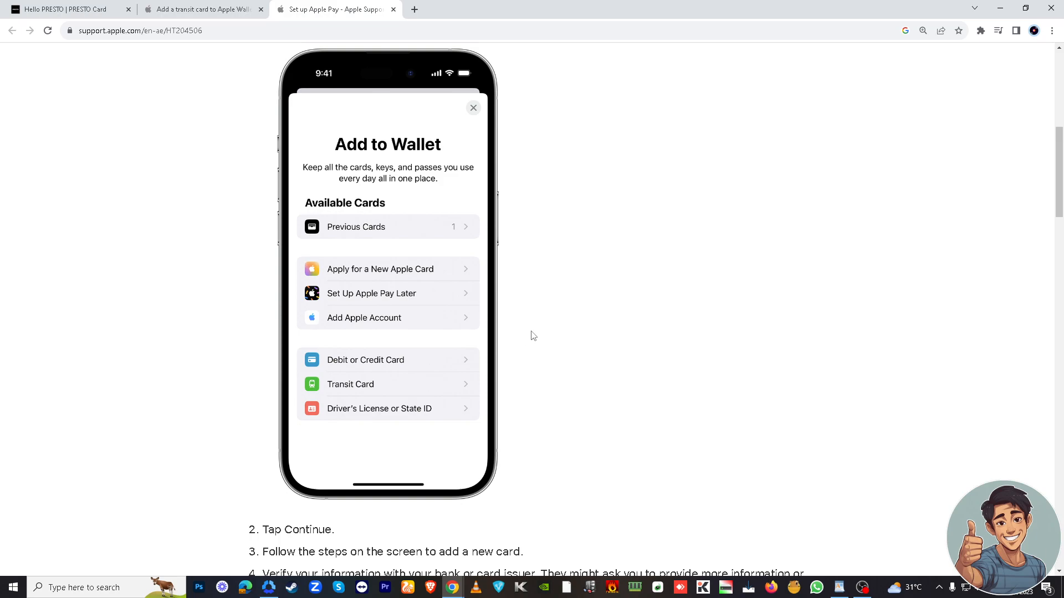
{"action": "mouse_move", "coordinate": [172, 301]}
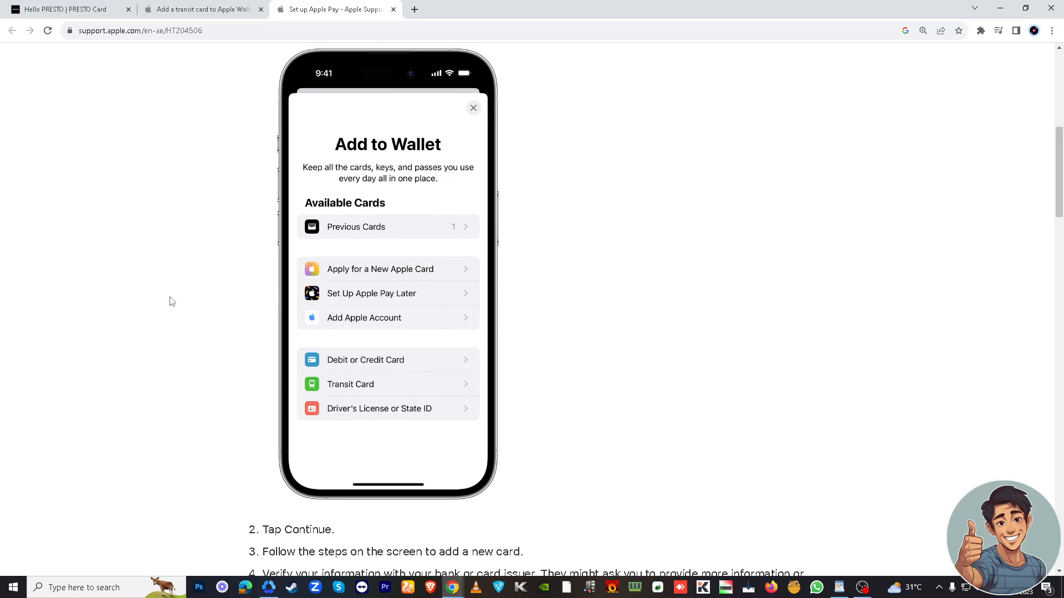
- Switch to the Add a transit card article and reveal its iPhone setup steps
{"action": "left_click", "coordinate": [201, 9]}
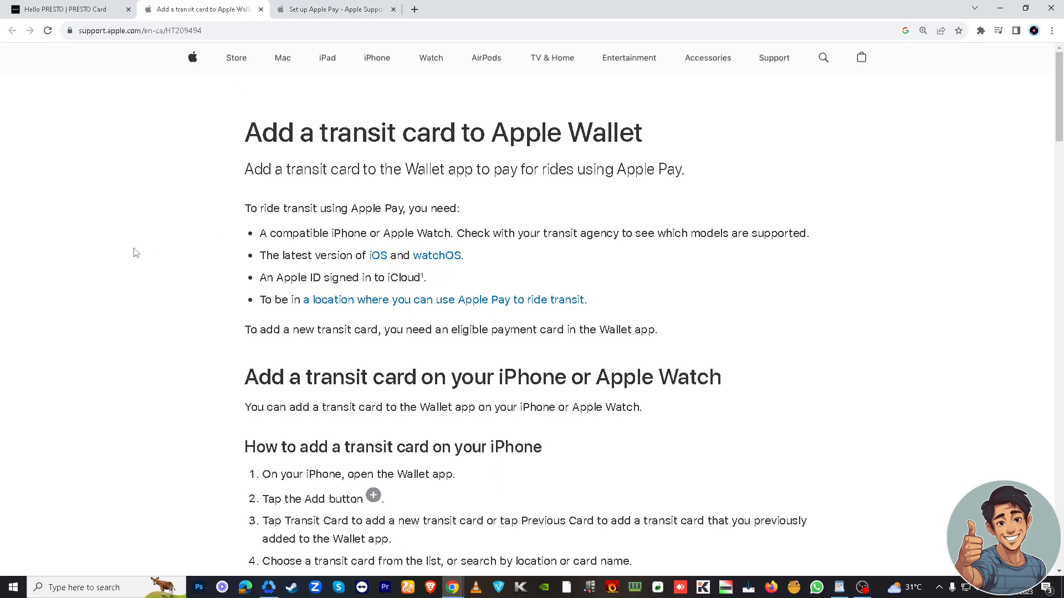
{"action": "mouse_move", "coordinate": [213, 193]}
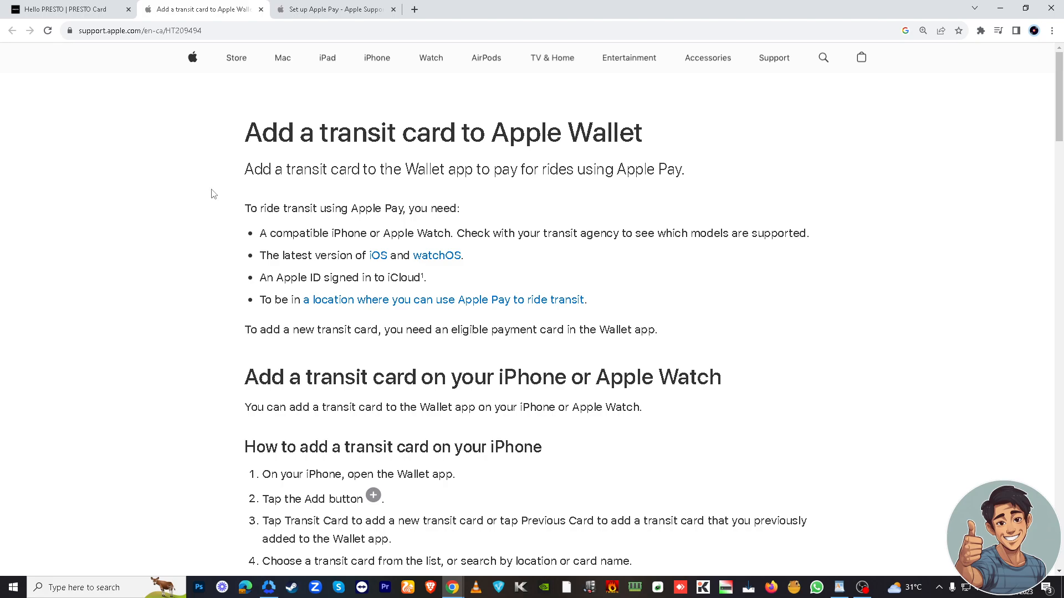
{"action": "mouse_move", "coordinate": [346, 326]}
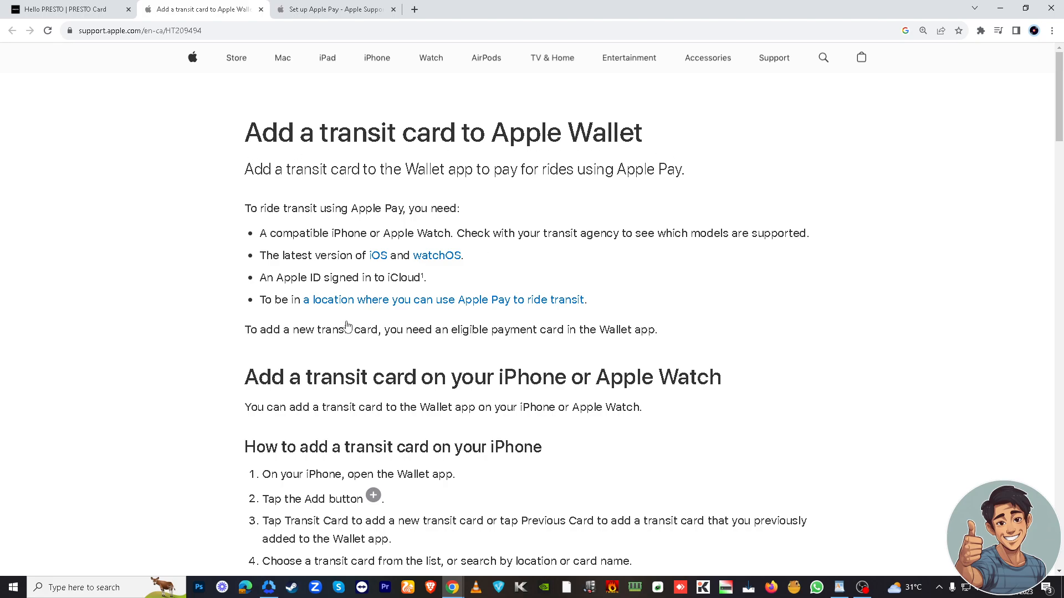
{"action": "scroll", "scroll_direction": "down", "scroll_amount": 3}
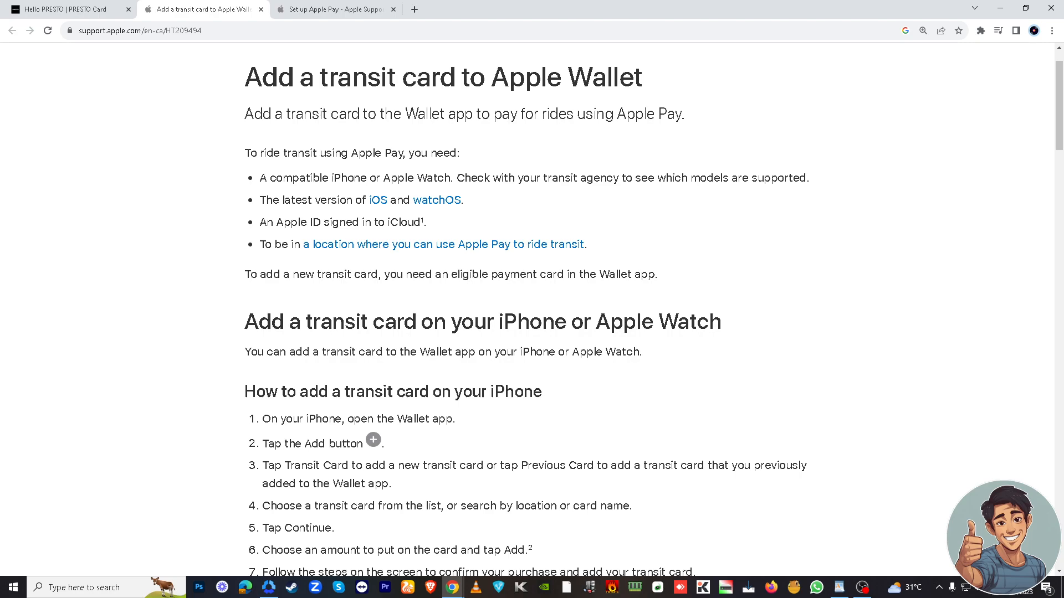
{"action": "mouse_move", "coordinate": [581, 358]}
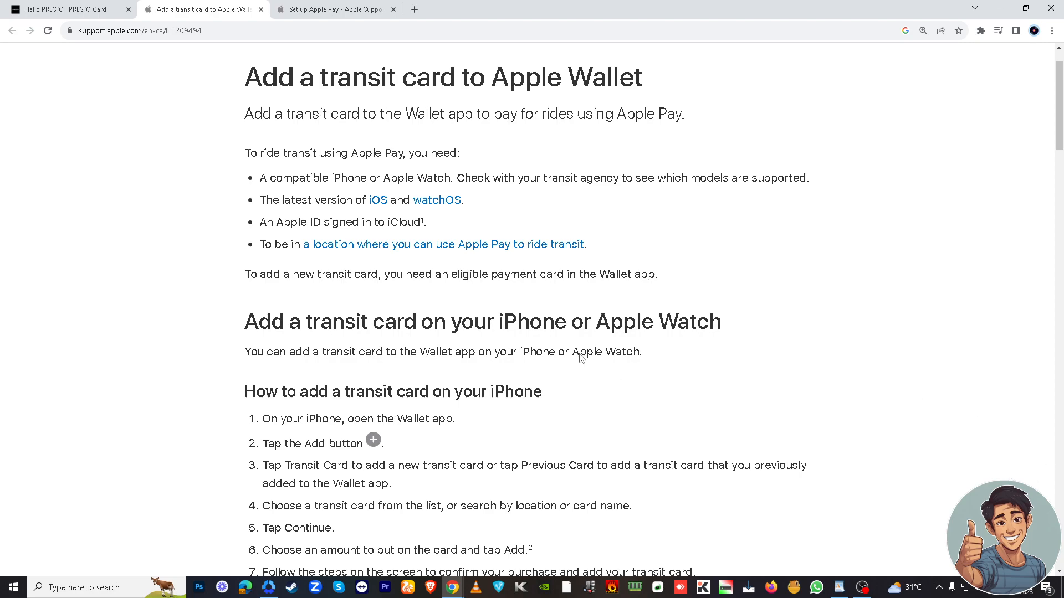